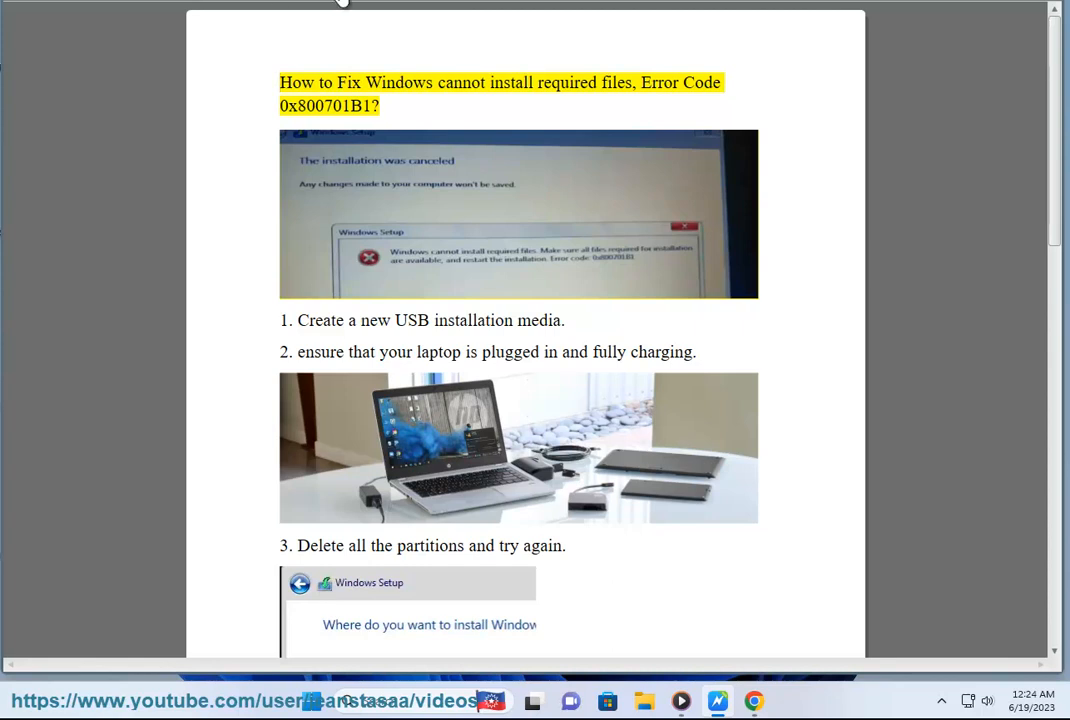
# Step: Highlight the guide's title and the '1.' of its first fix step about new USB installation media
pyautogui.doubleClick(604, 82)
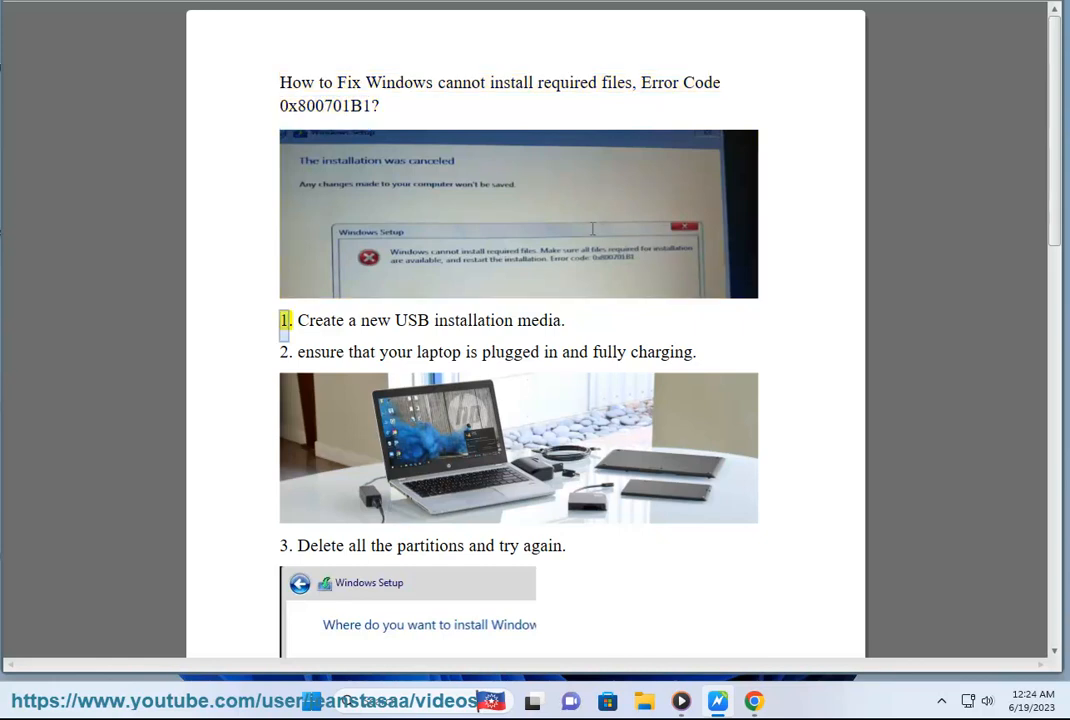
pyautogui.moveTo(296, 320); pyautogui.dragTo(564, 320)
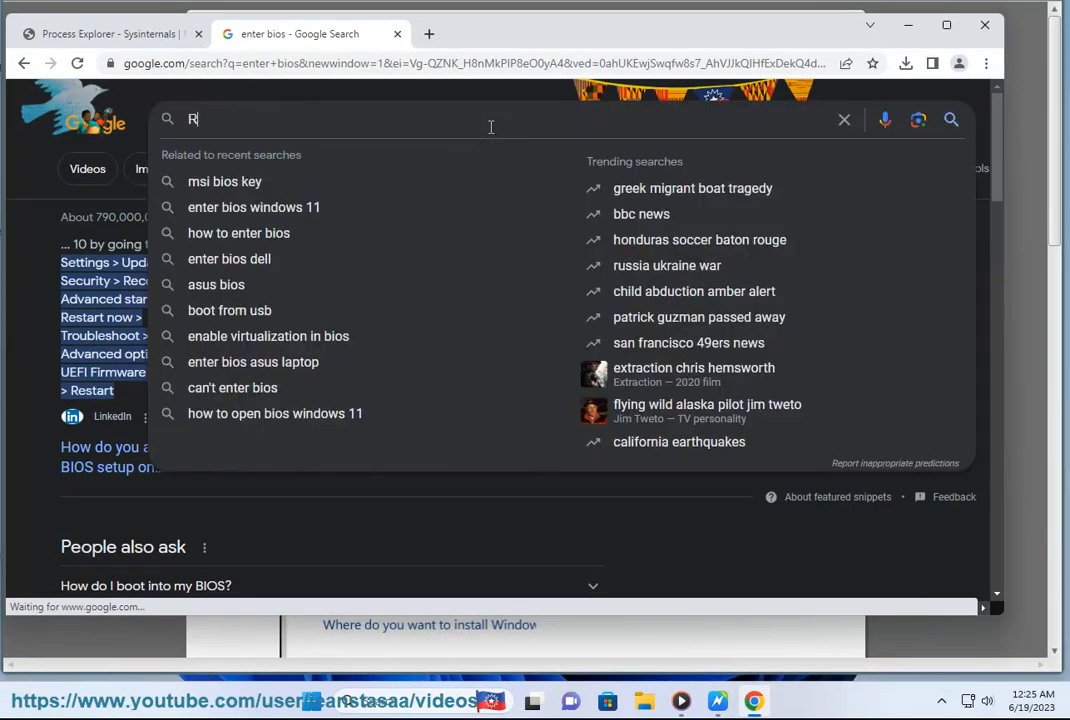
# Step: Search Google for RUFUS, then in a new tab search 'WINDOWS clean boot' and read down the results
pyautogui.write('UFUS')
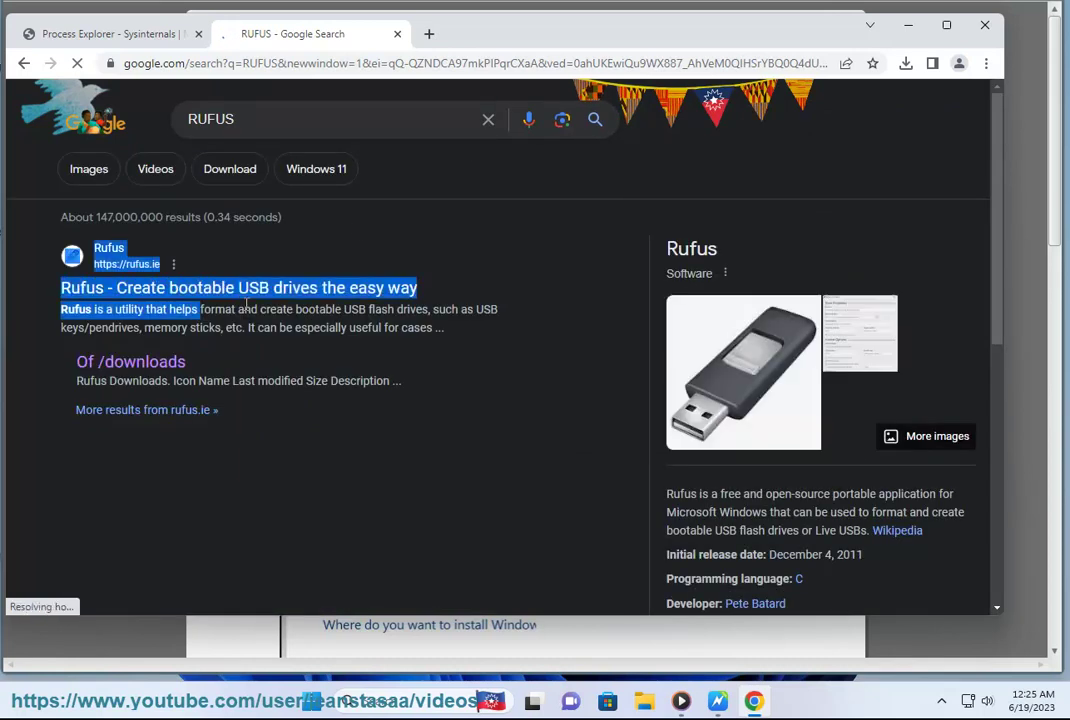
pyautogui.click(628, 32)
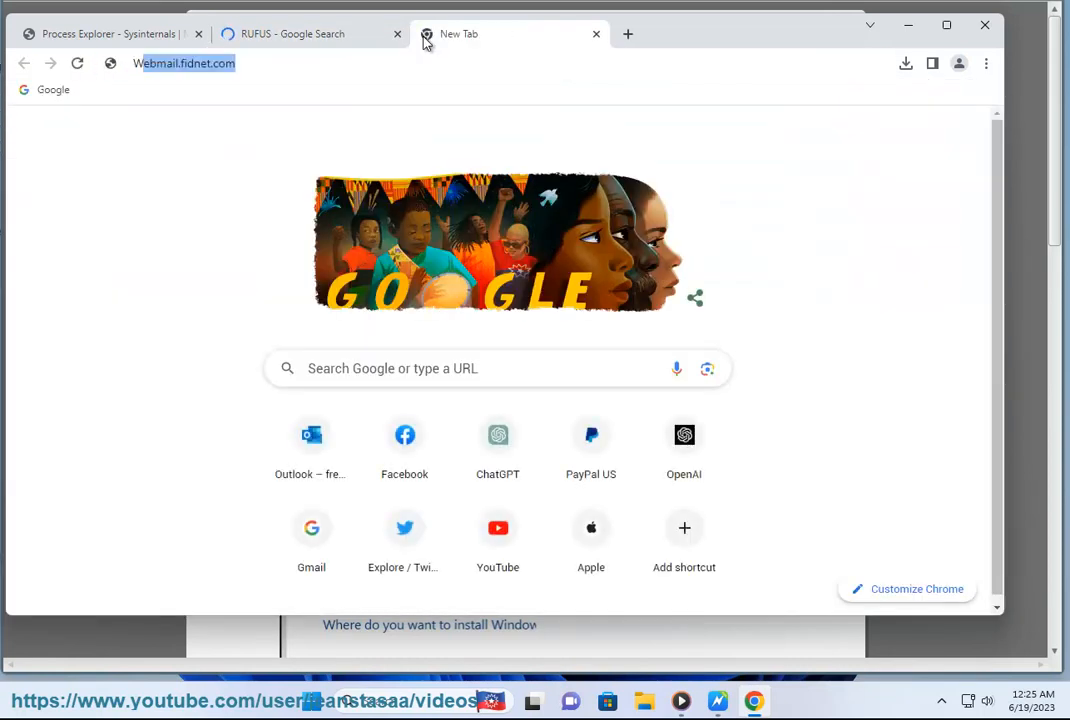
pyautogui.write('WINDOWS clean boot')
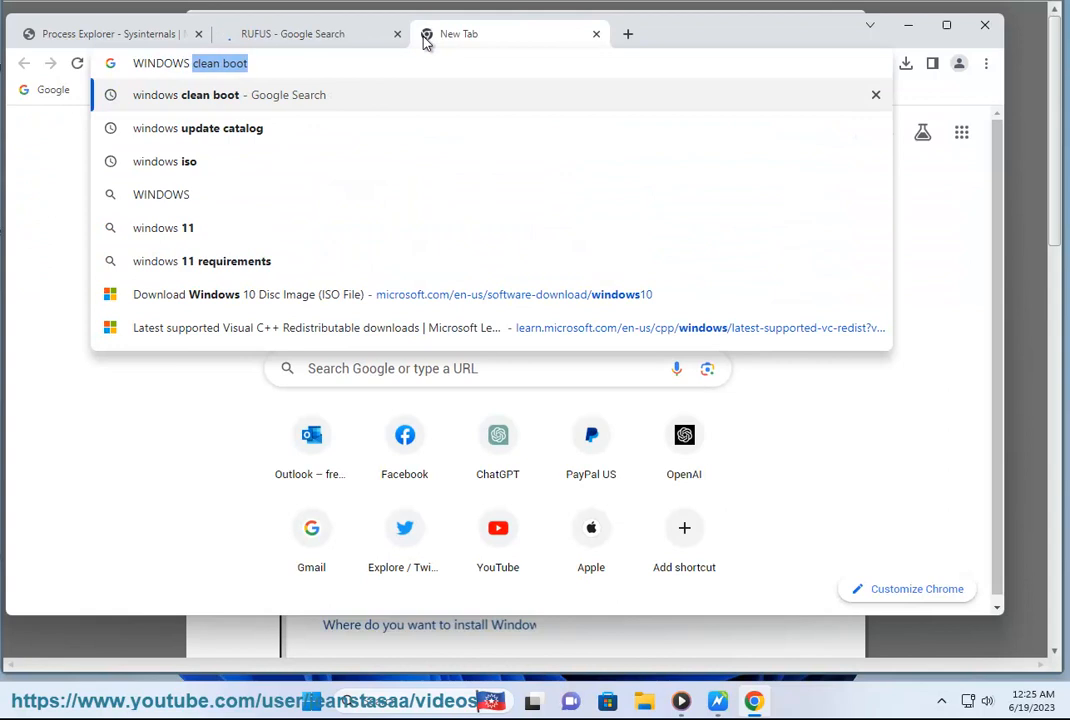
pyautogui.click(164, 160)
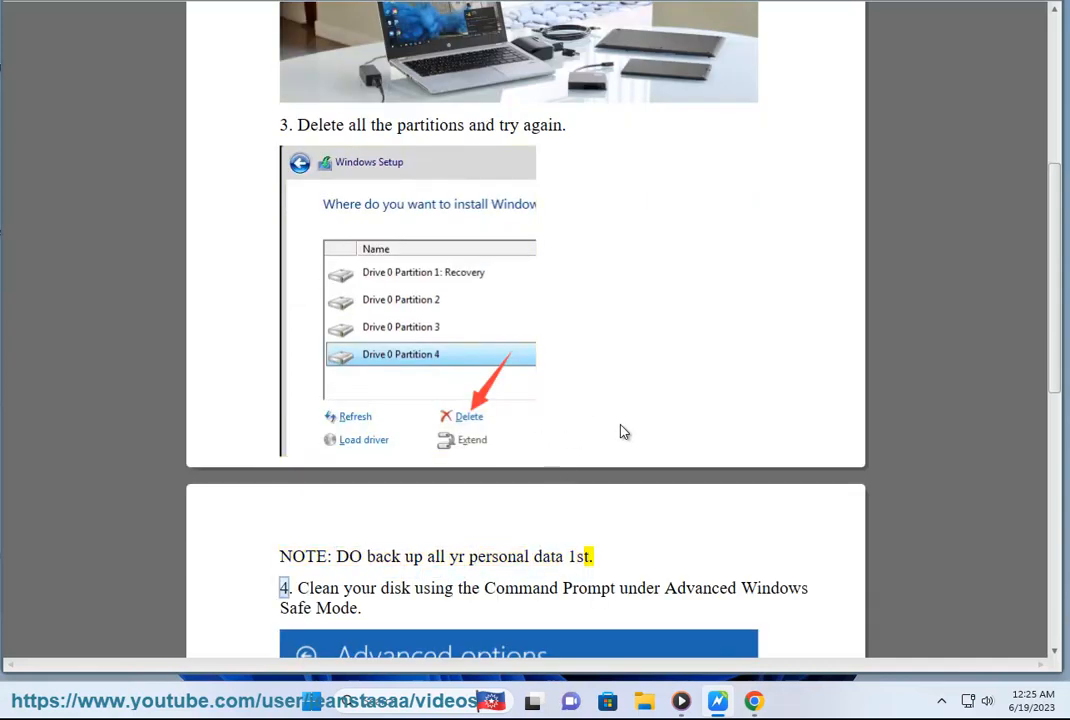
pyautogui.scroll(-3)
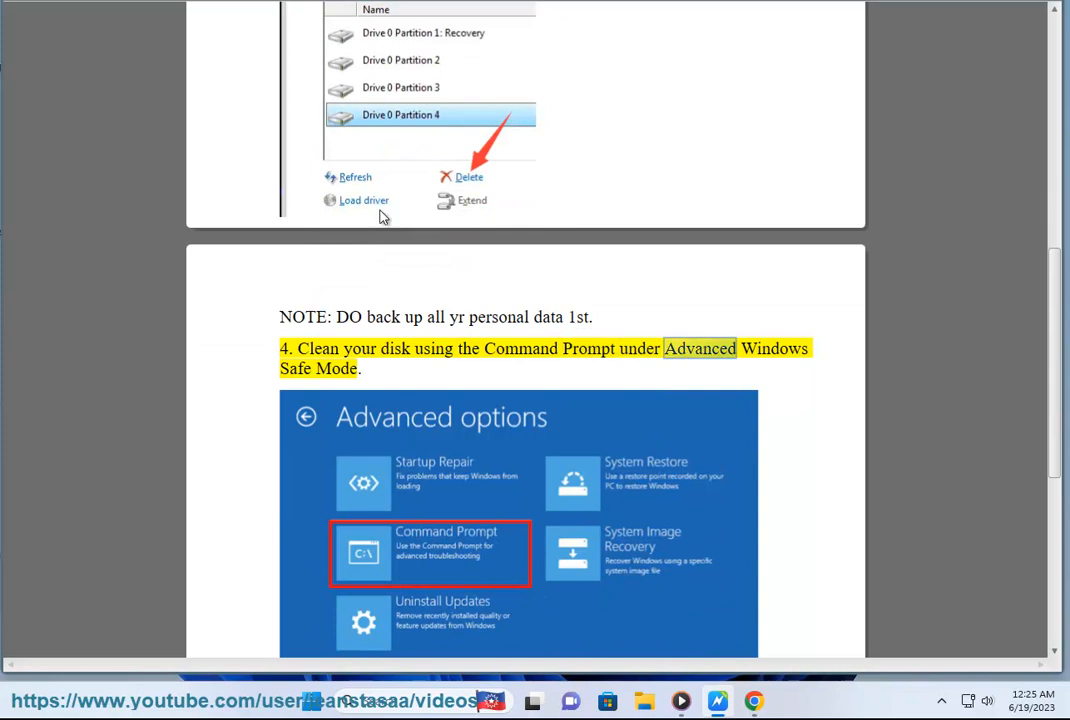
pyautogui.scroll(-3)
pyautogui.write('MSC')
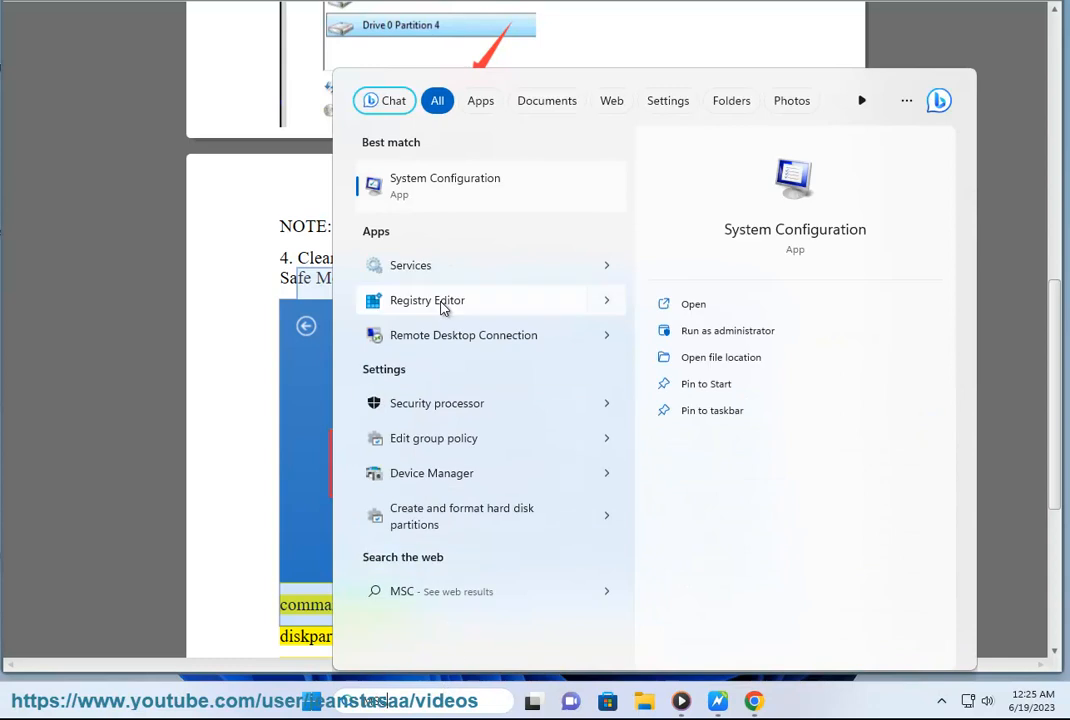
# Step: Launch System Configuration from the Start search and show its General tab startup choices
pyautogui.click(444, 184)
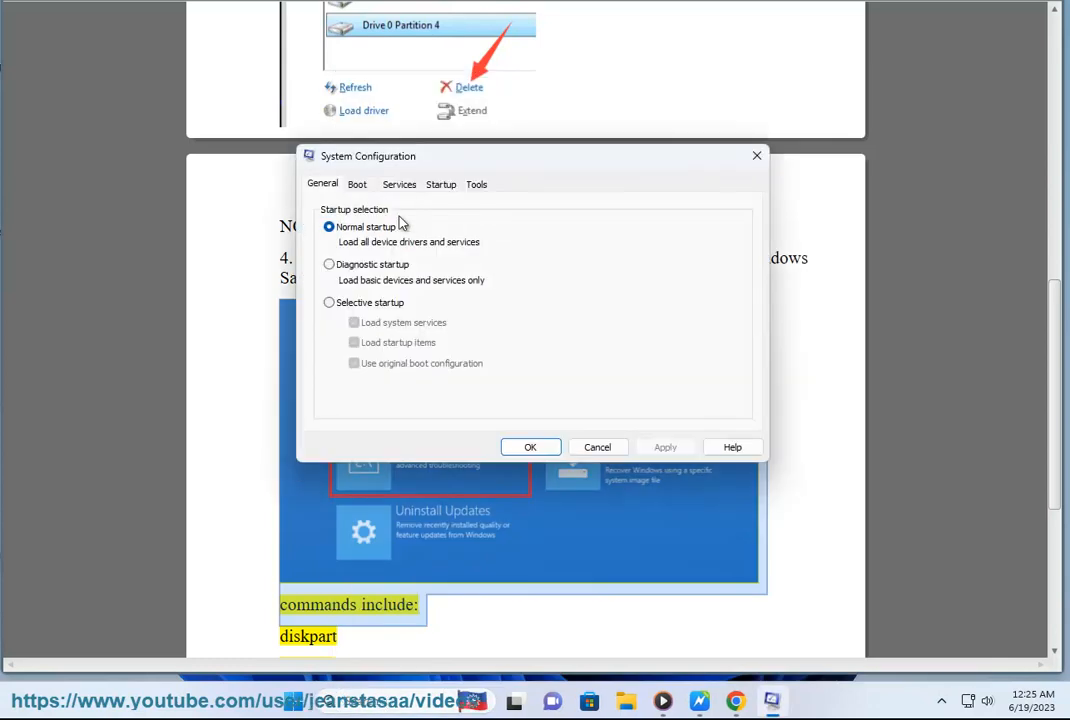
pyautogui.click(356, 184)
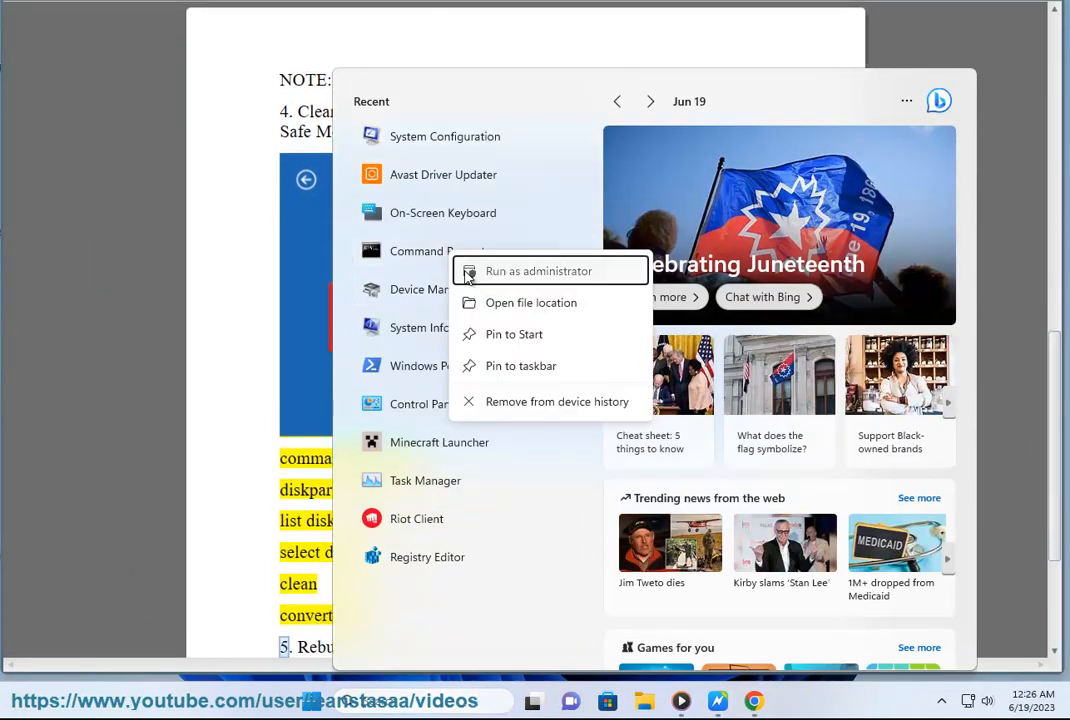
# Step: Run Command Prompt as administrator and enter DISKPART for the disk-cleaning commands
pyautogui.click(538, 270)
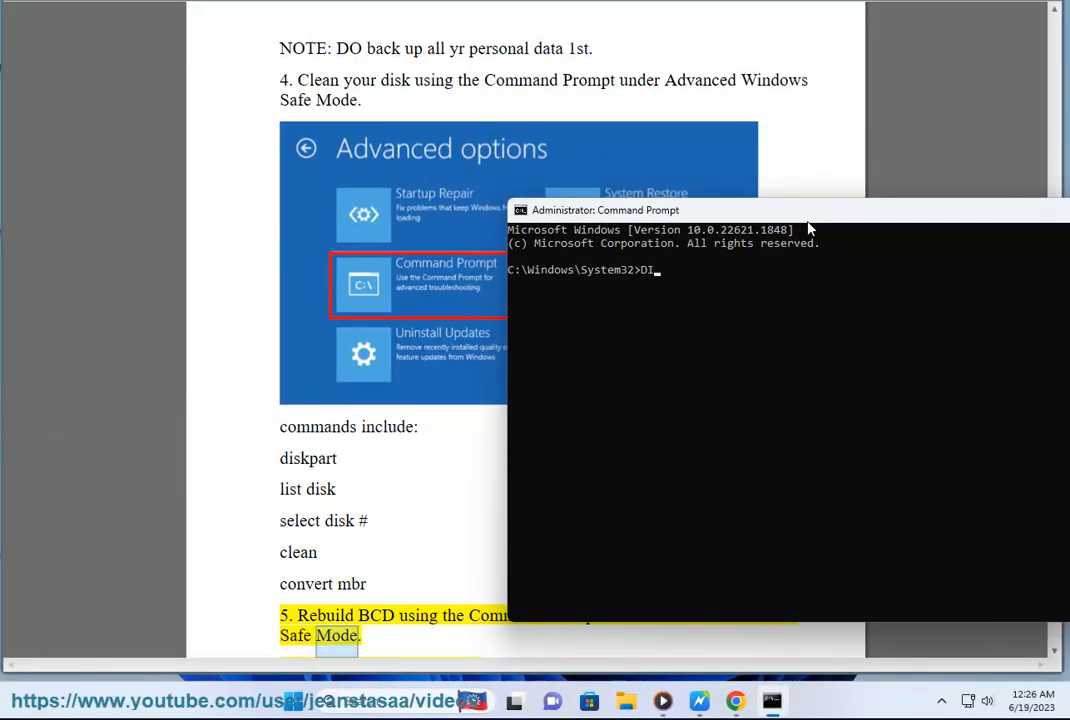
pyautogui.write('DISKPART')
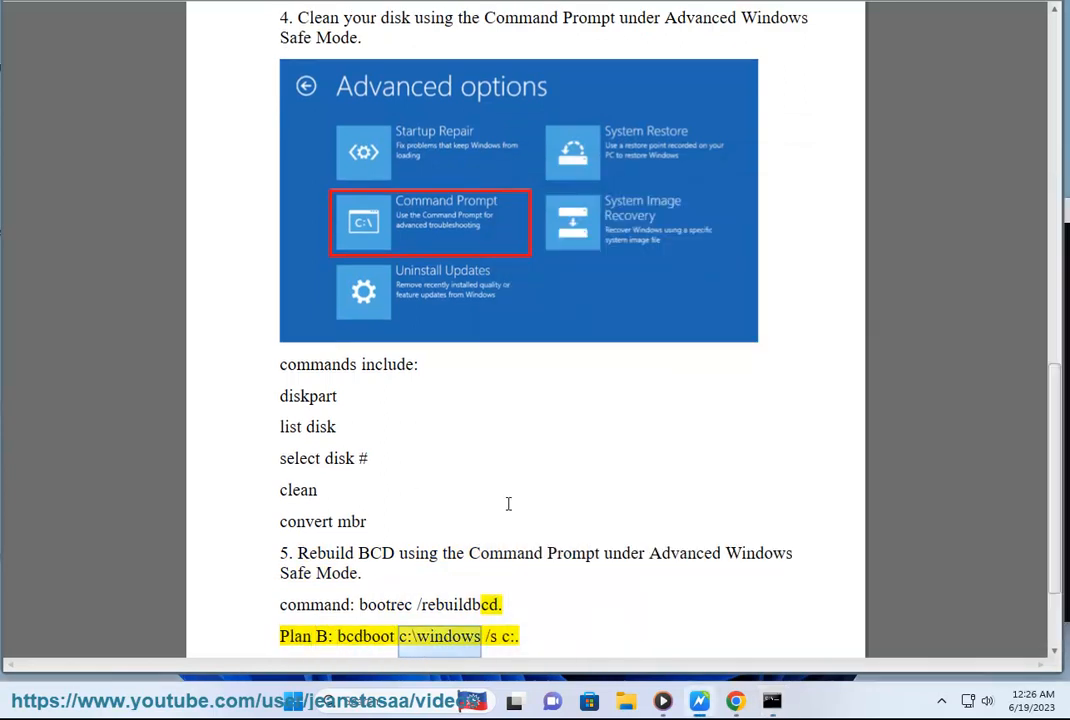
pyautogui.scroll(-3)
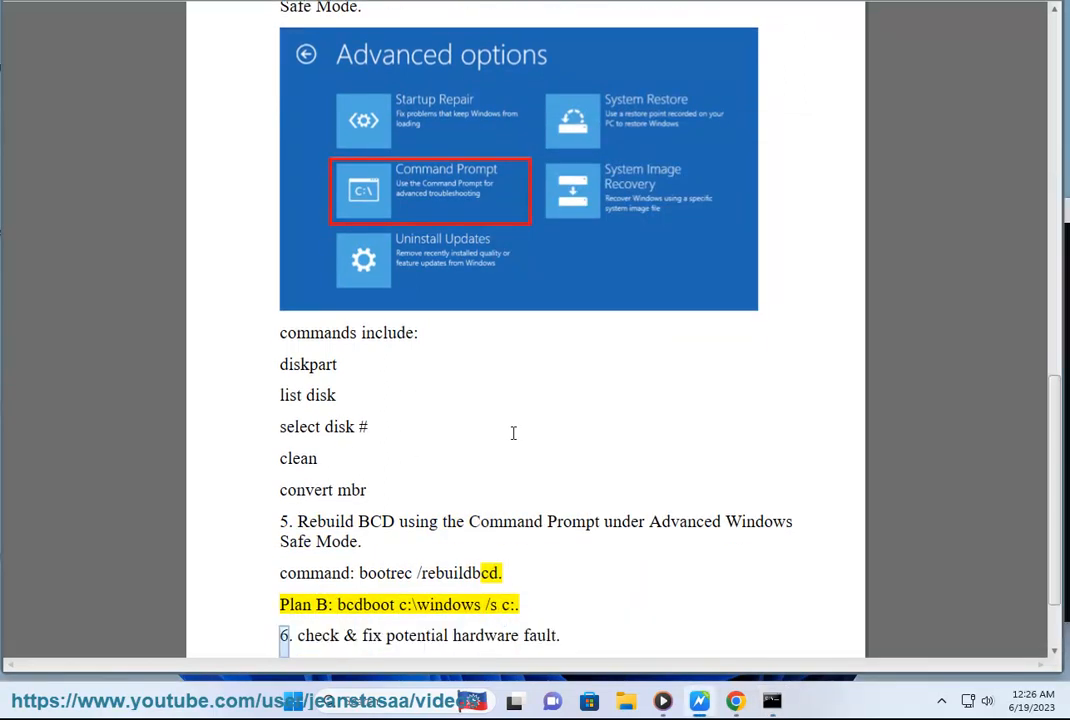